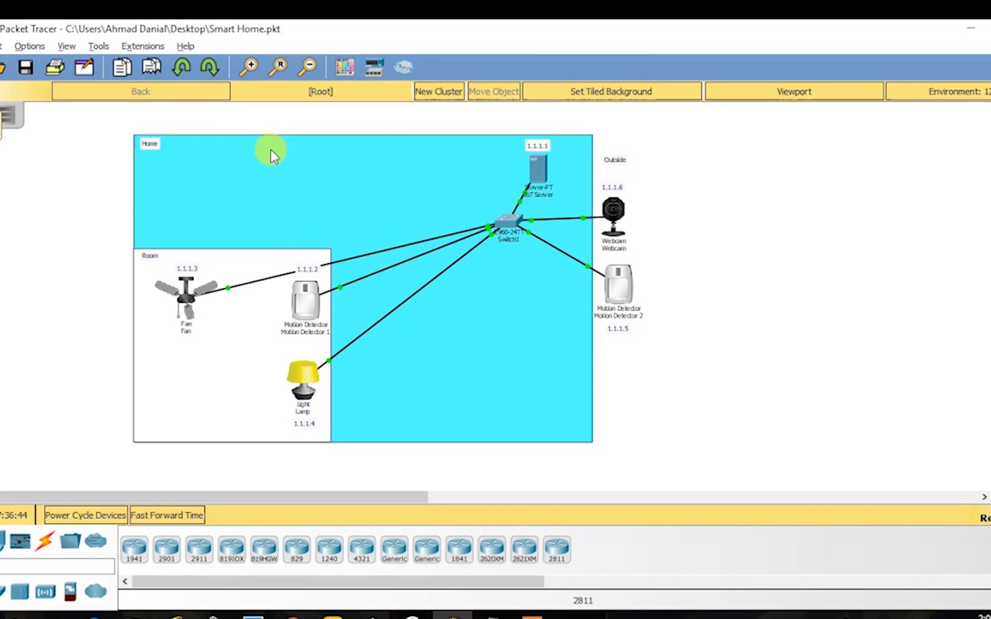
mouse_move(432, 148)
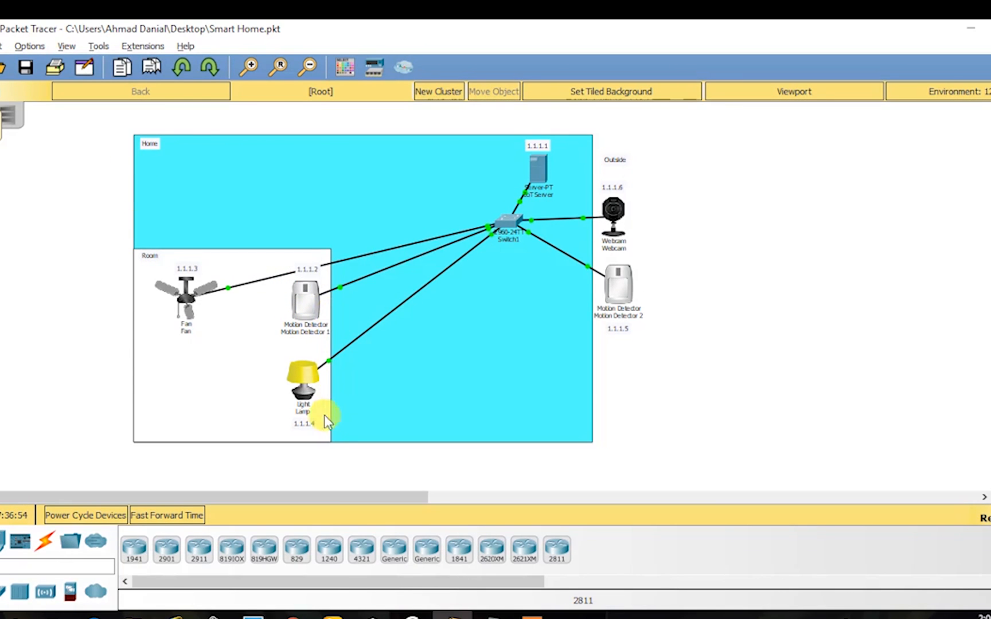
mouse_move(474, 246)
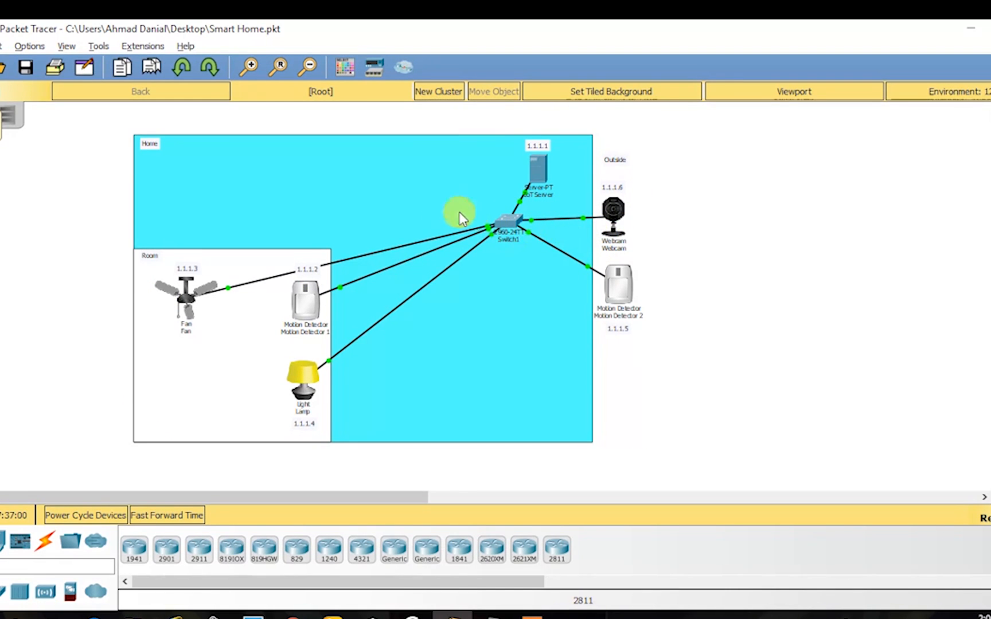
mouse_move(139, 152)
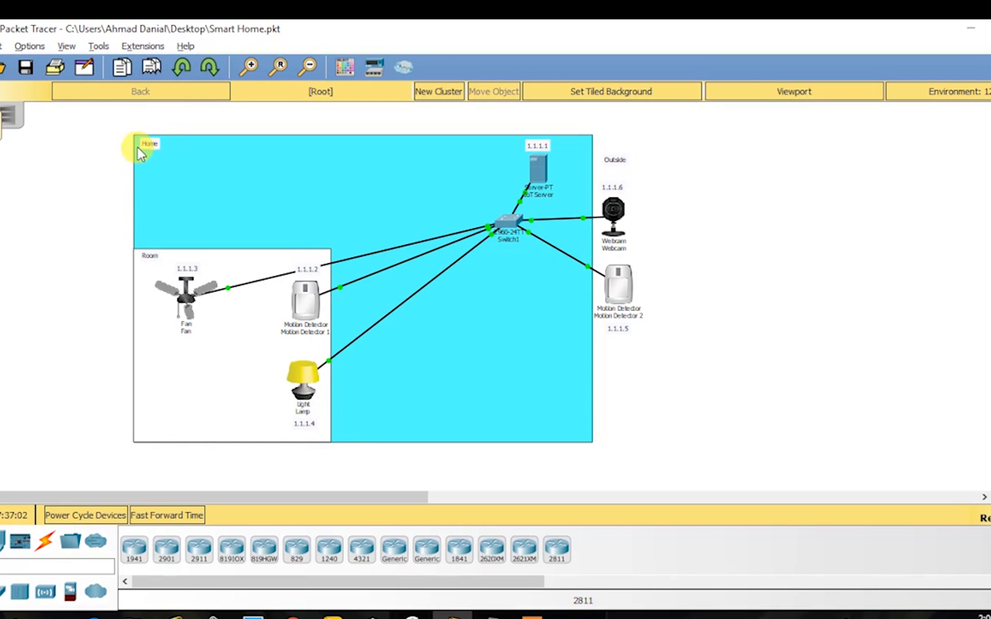
mouse_move(608, 181)
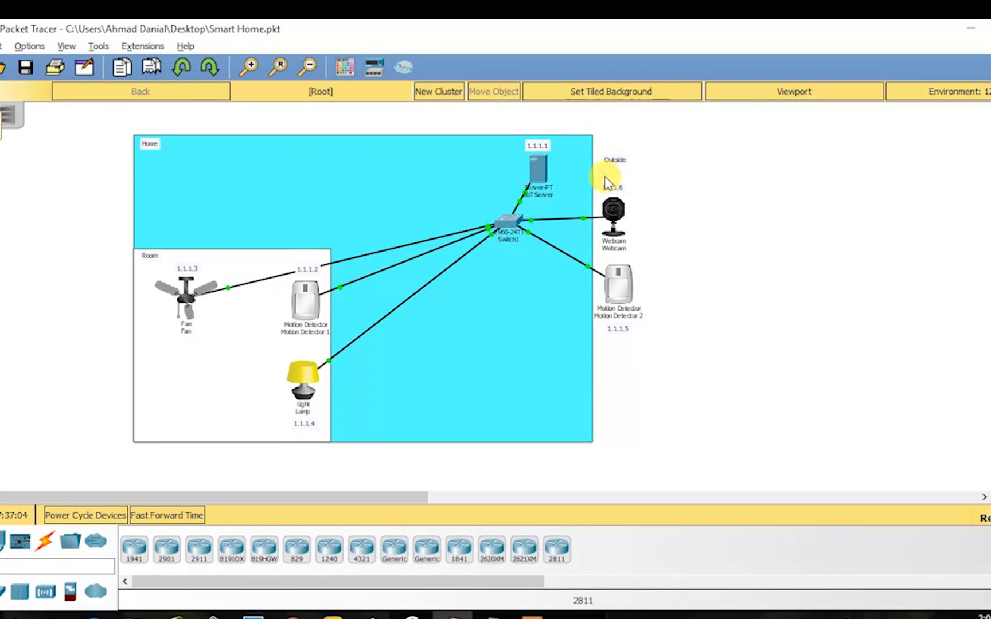
mouse_move(586, 283)
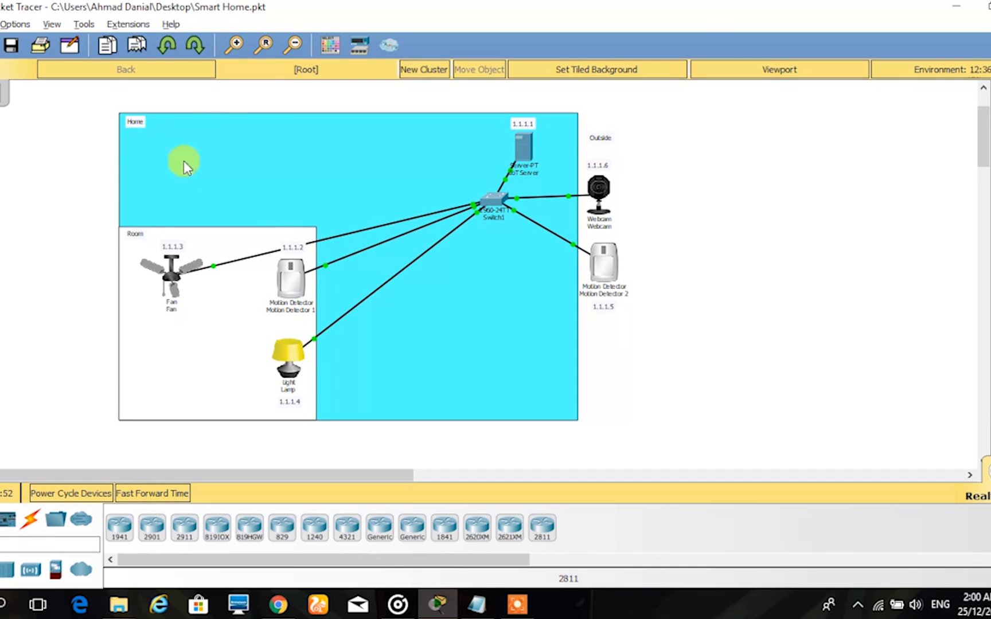
mouse_move(326, 352)
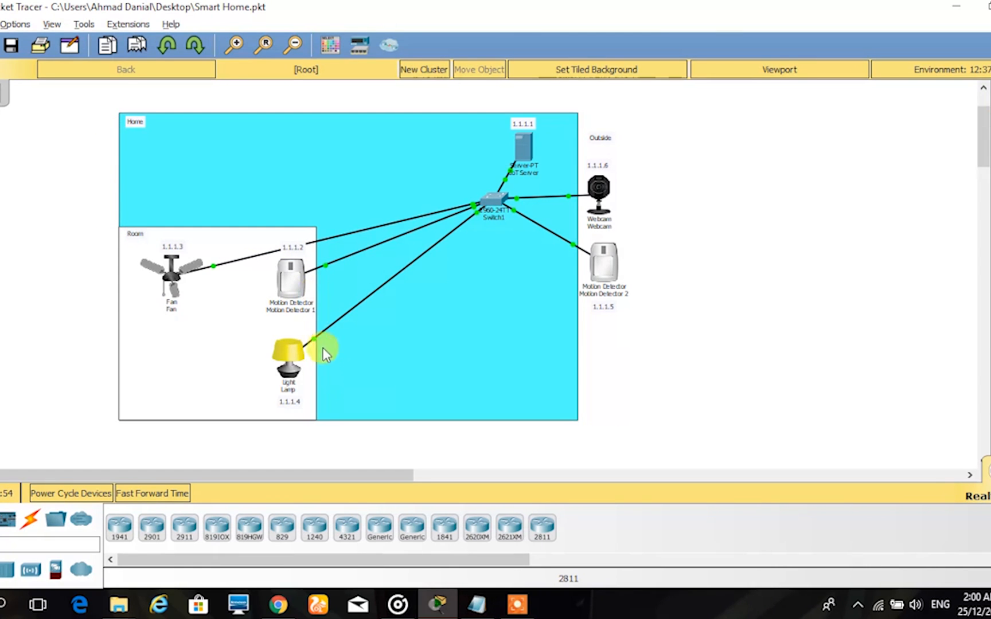
mouse_move(151, 276)
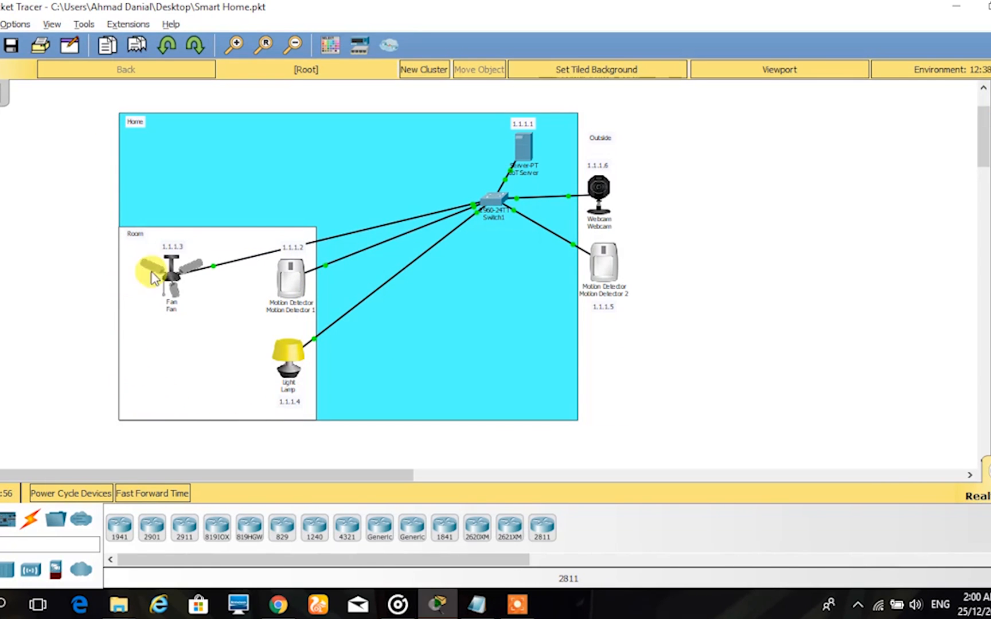
mouse_move(587, 160)
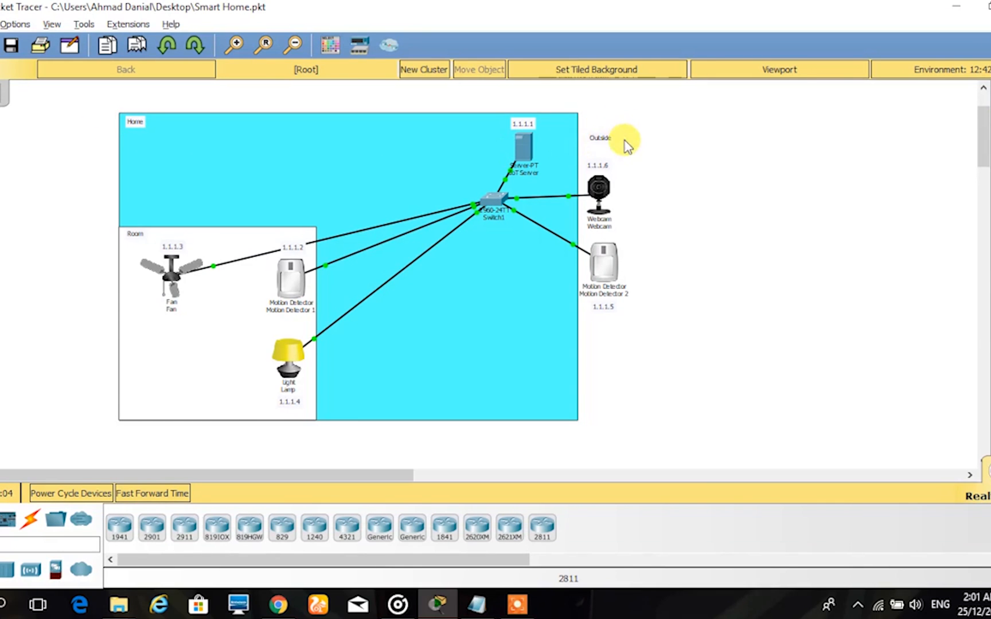
mouse_move(565, 196)
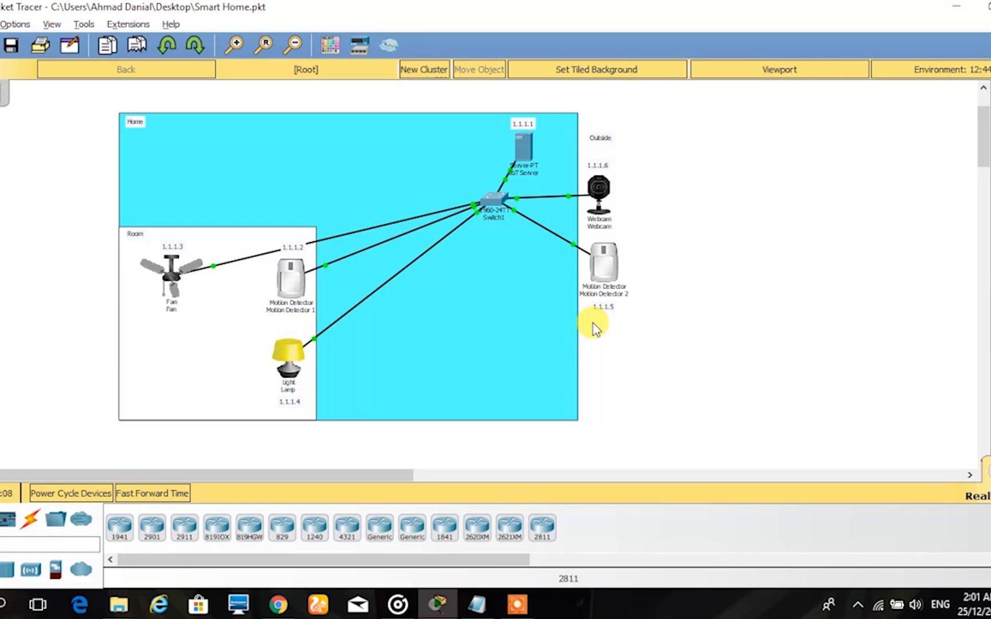
mouse_move(689, 363)
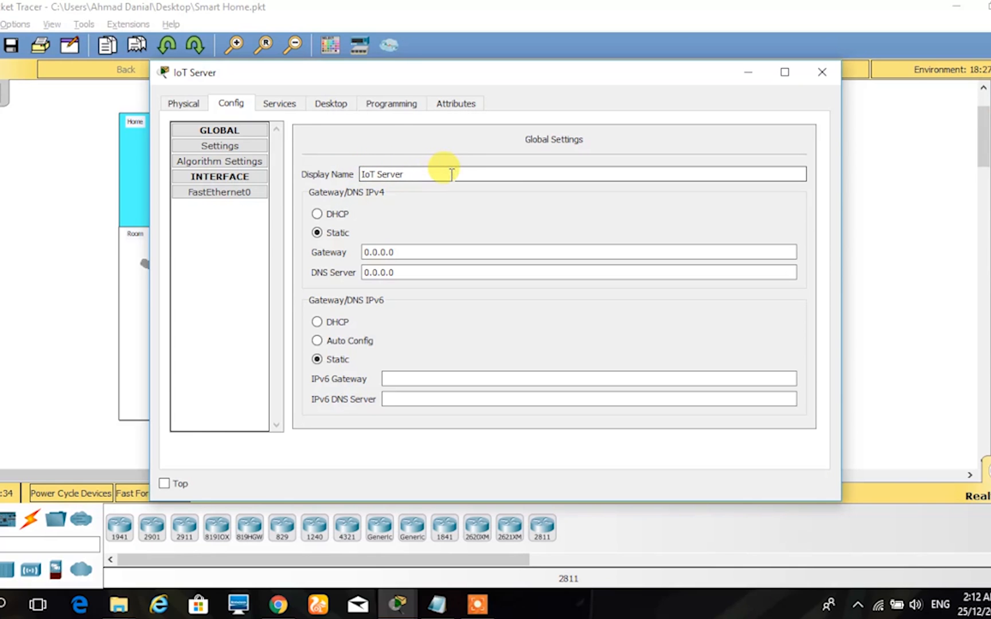
- Review the IoT server's IPv4 address, web service files and registration service account password
left_click(330, 103)
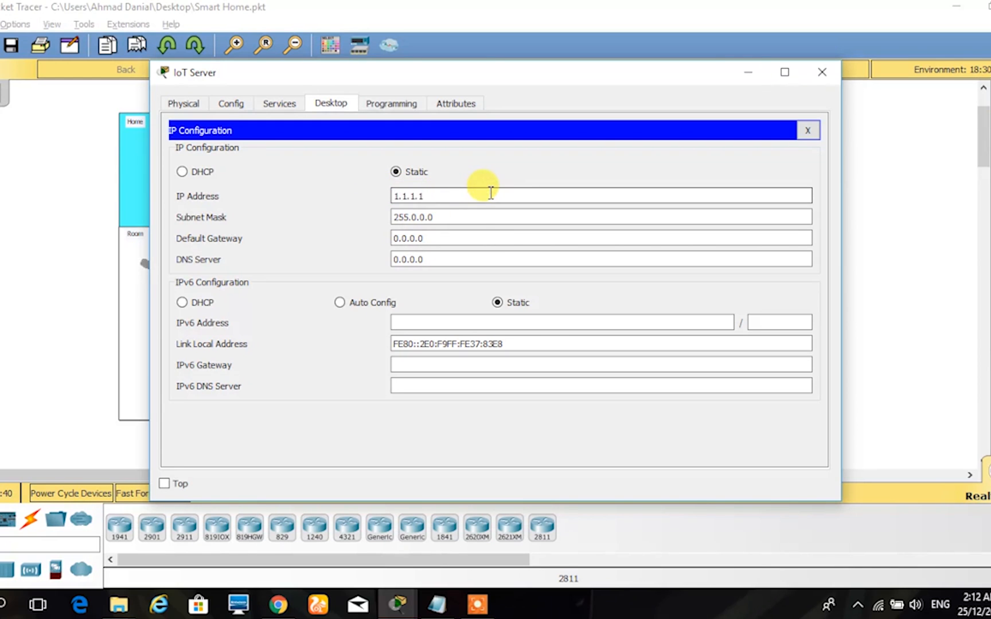
left_click(820, 71)
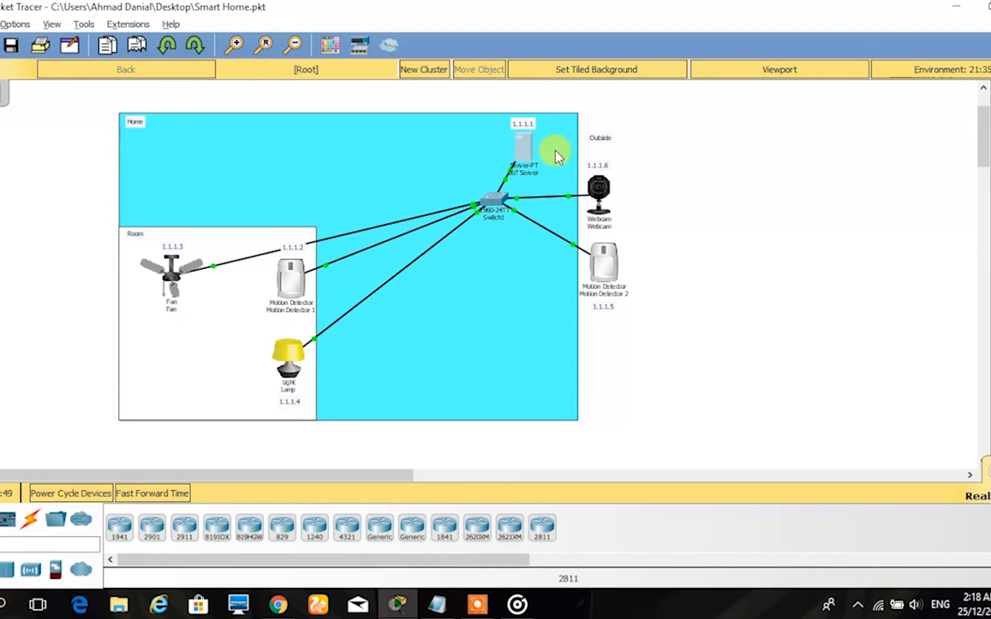
mouse_move(555, 126)
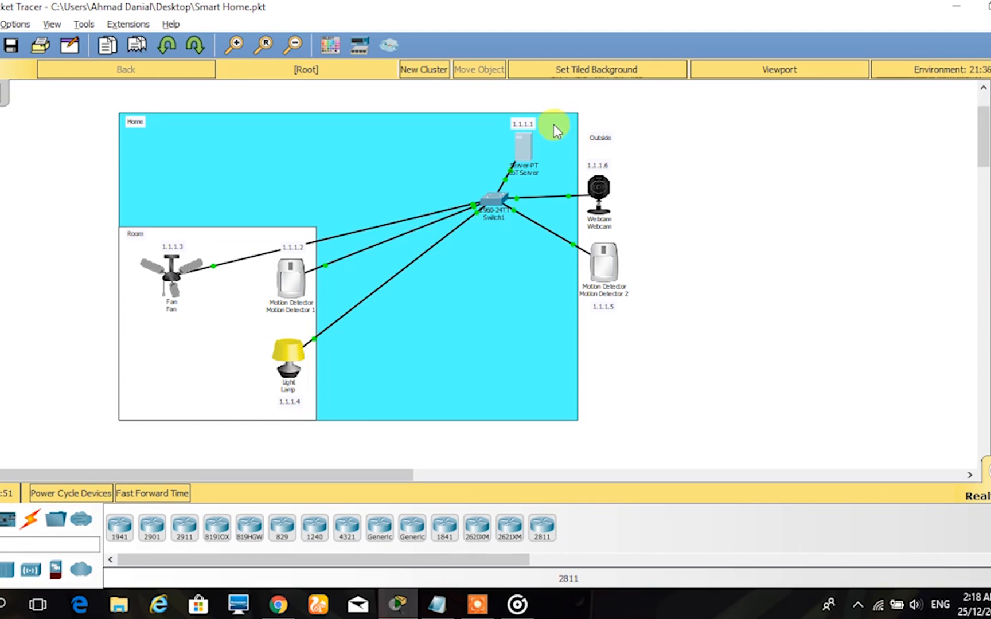
mouse_move(560, 146)
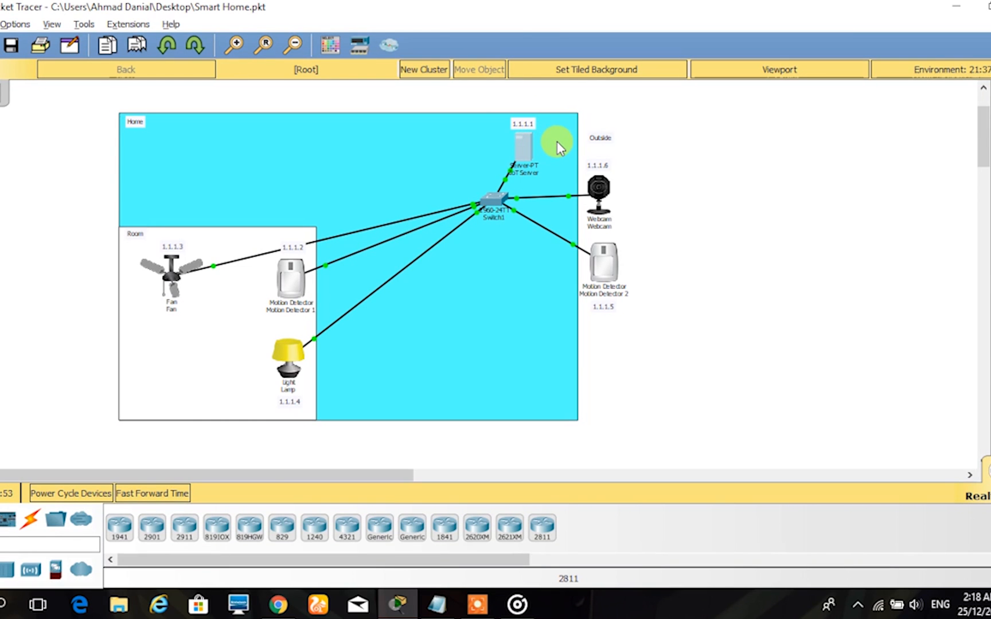
mouse_move(512, 147)
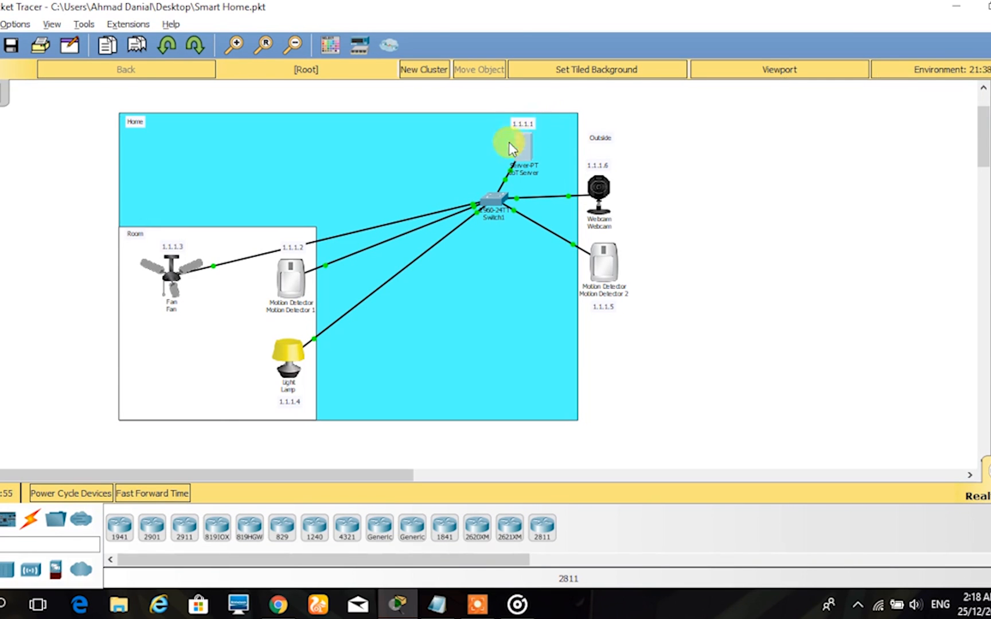
mouse_move(522, 151)
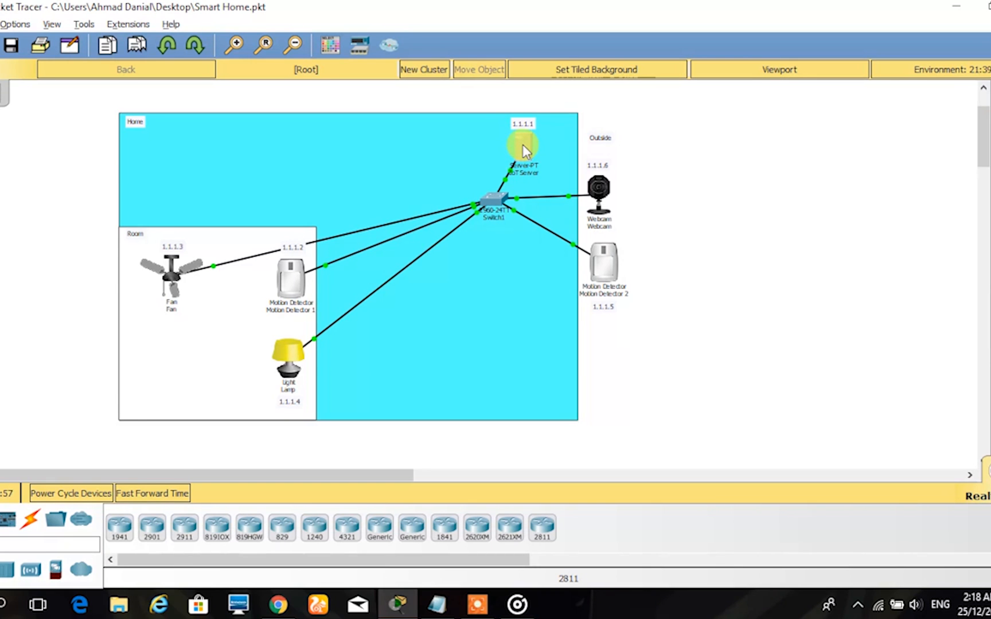
double_click(523, 145)
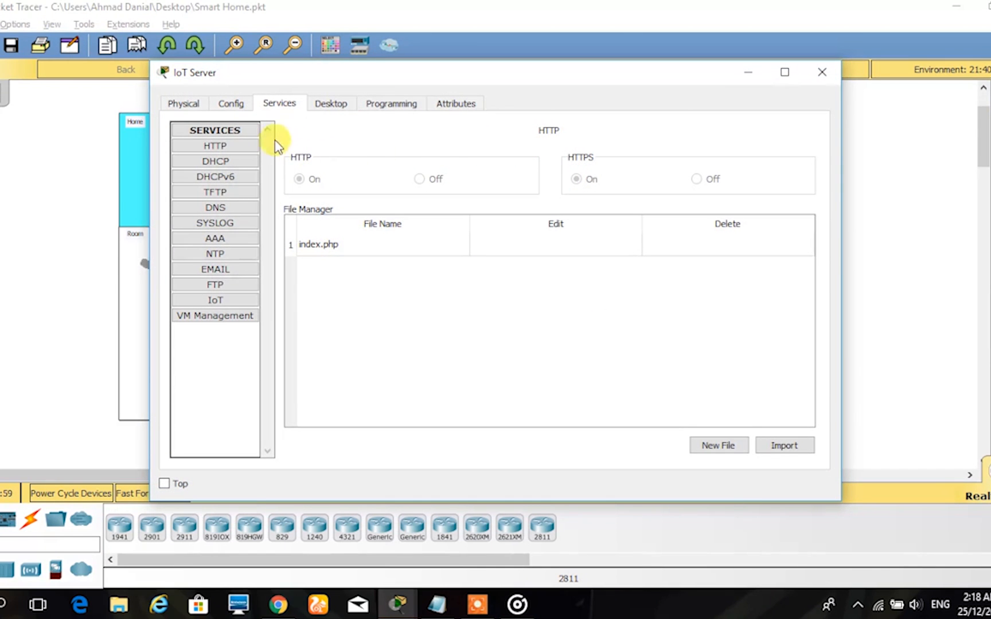
left_click(215, 146)
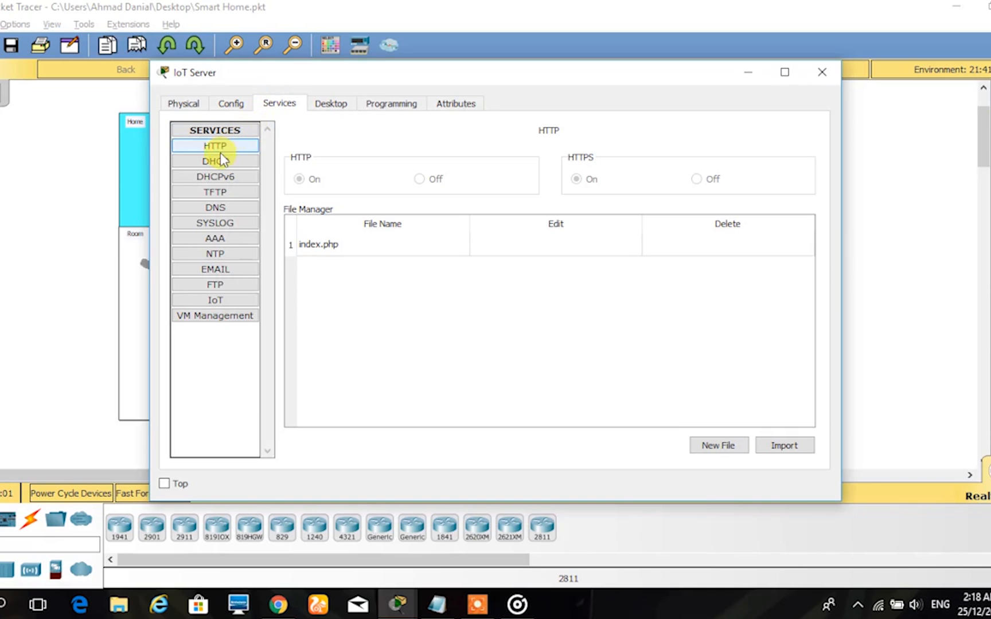
left_click(214, 300)
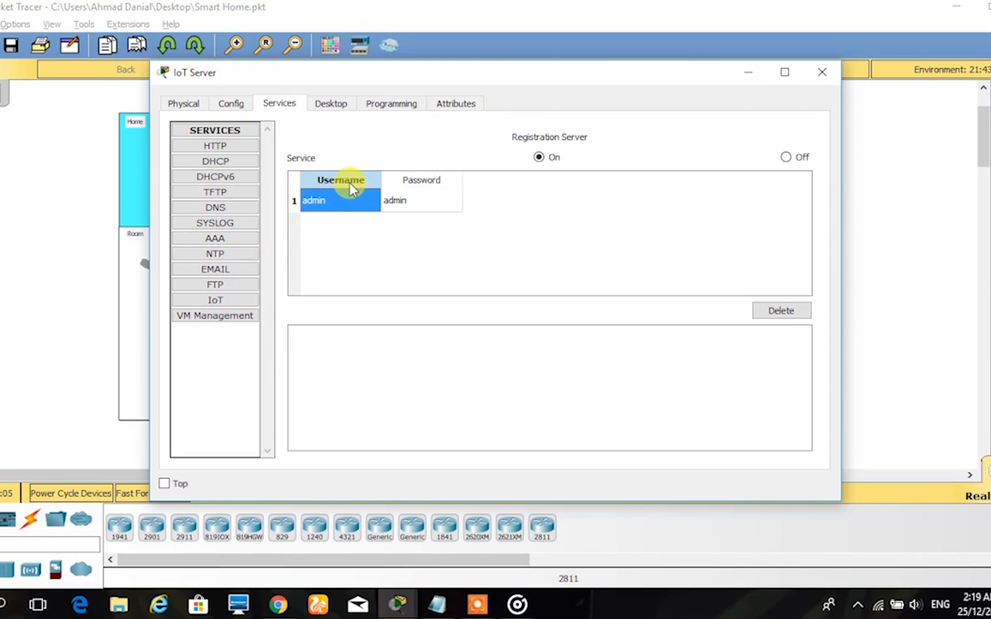
left_click(419, 201)
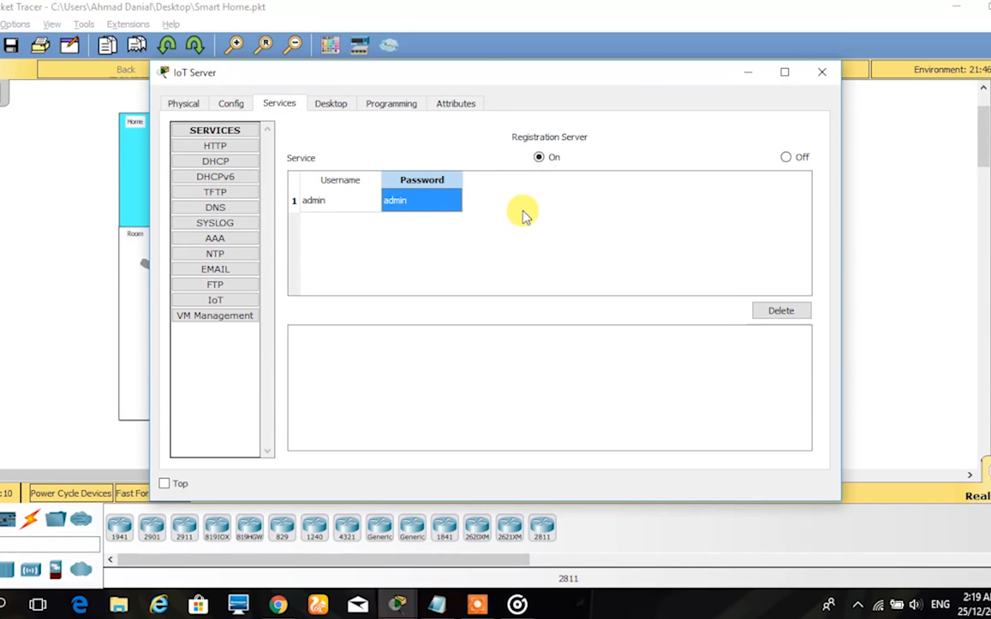
mouse_move(537, 176)
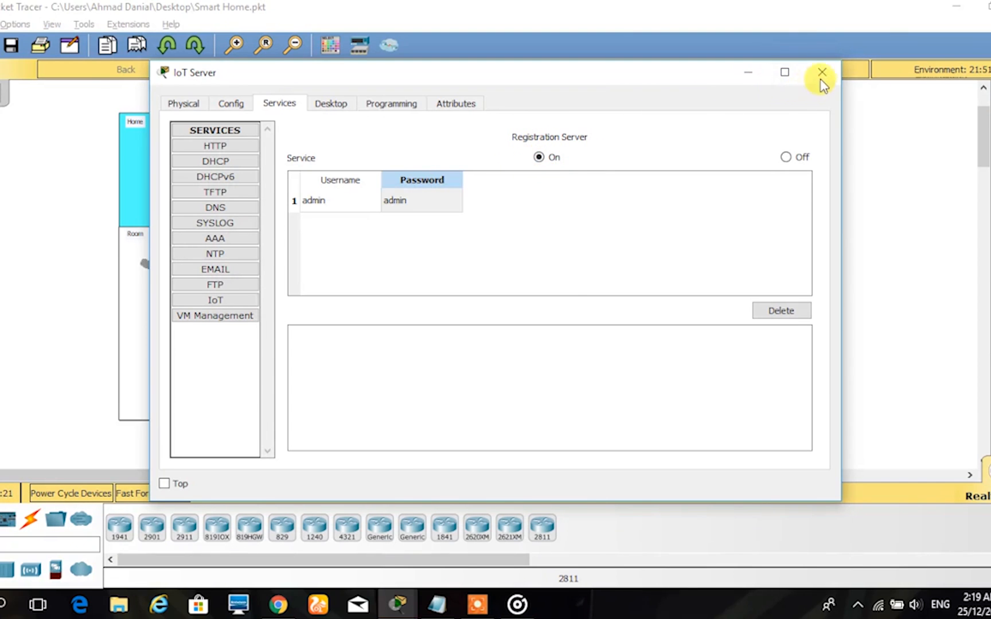
left_click(820, 72)
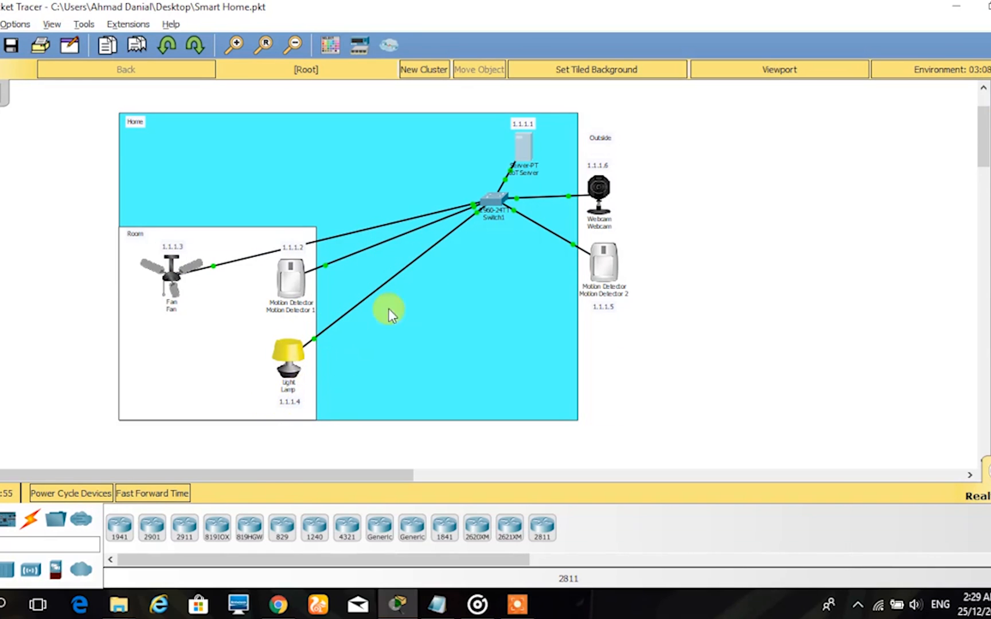
mouse_move(594, 287)
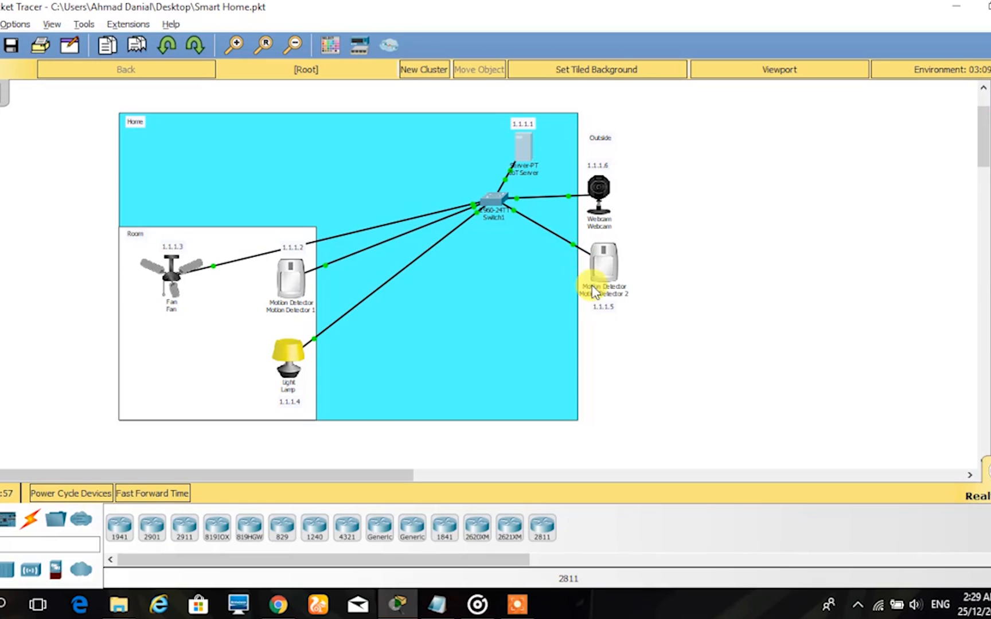
mouse_move(613, 316)
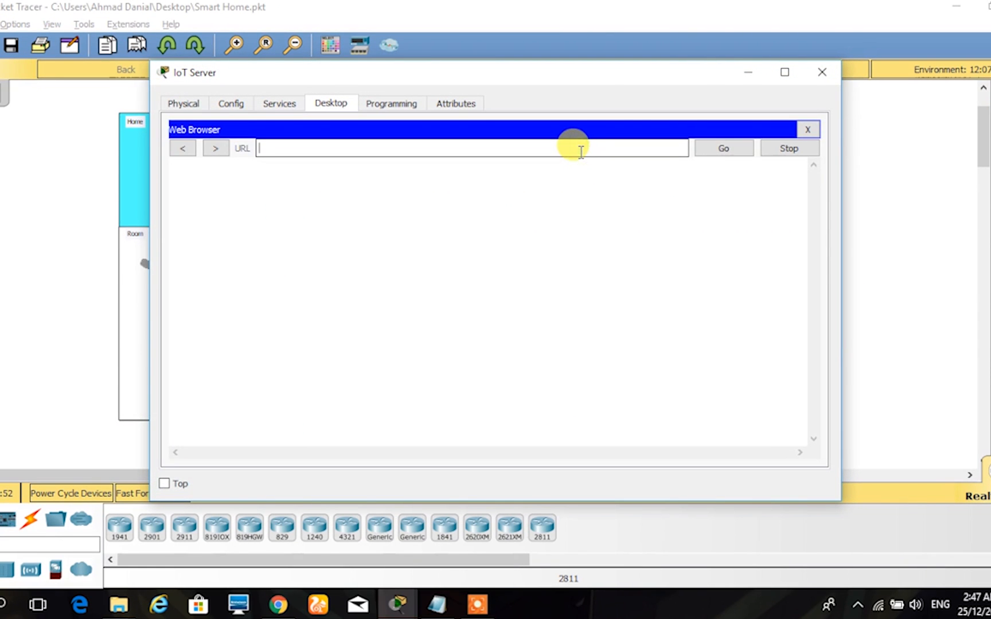
- Log in to the 1.1.1.1 dashboard as admin, expand the five registered devices, then close the browser
type("1.1.1.1")
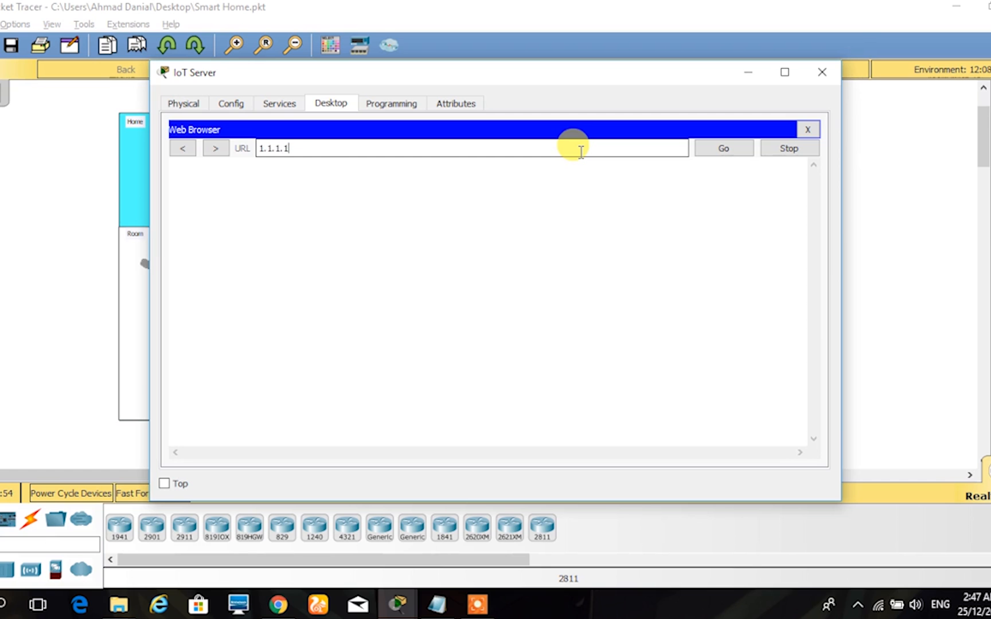
left_click(722, 148)
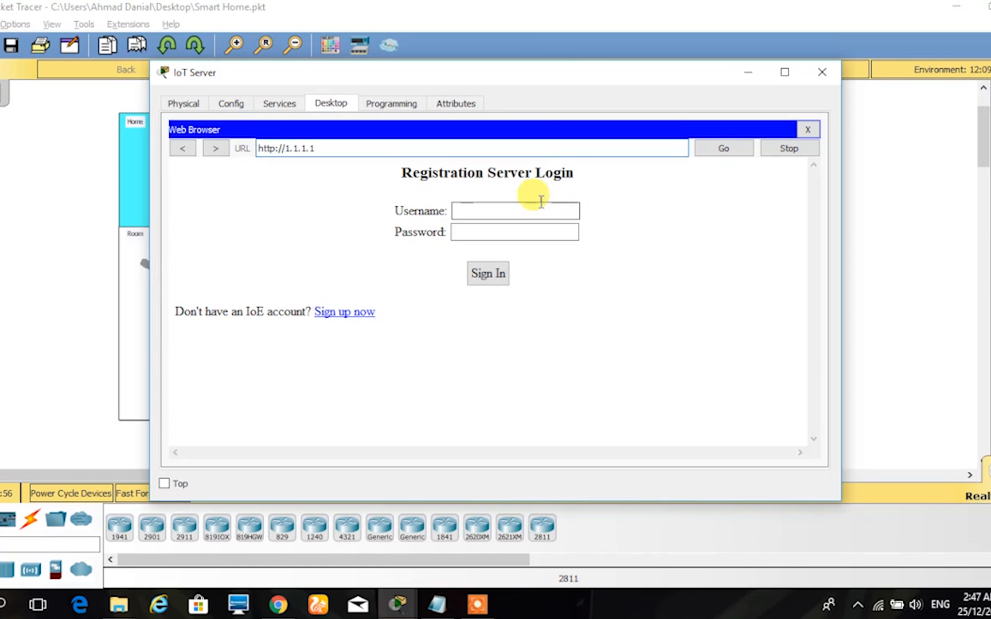
type("admin")
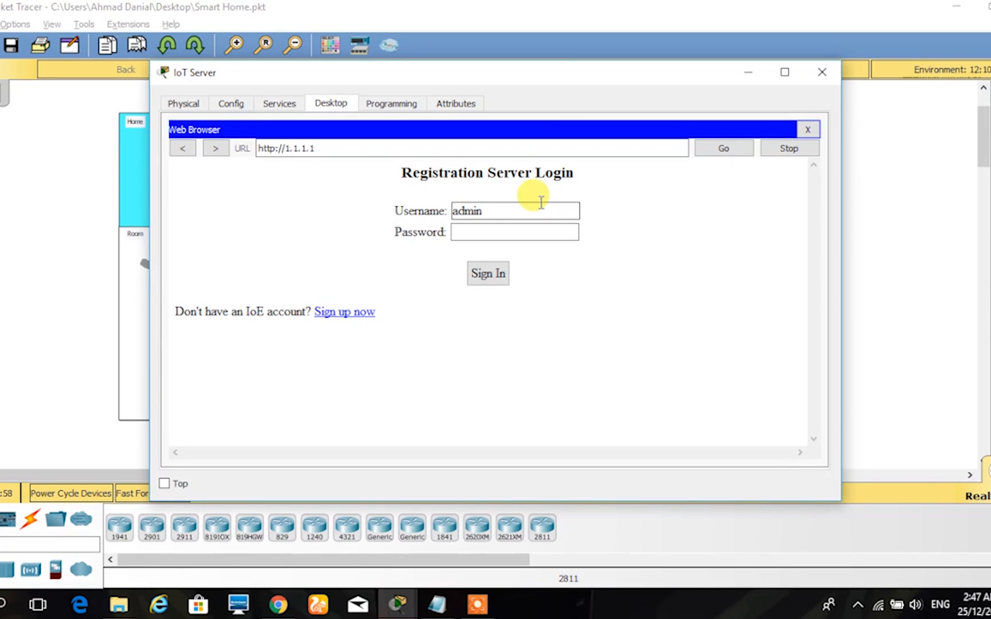
left_click(486, 273)
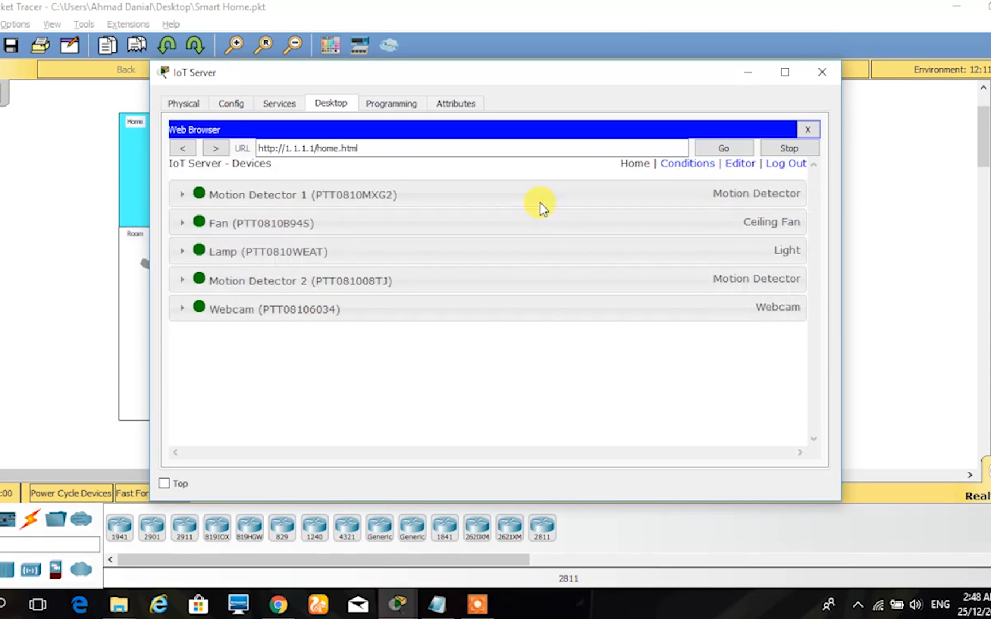
left_click(182, 194)
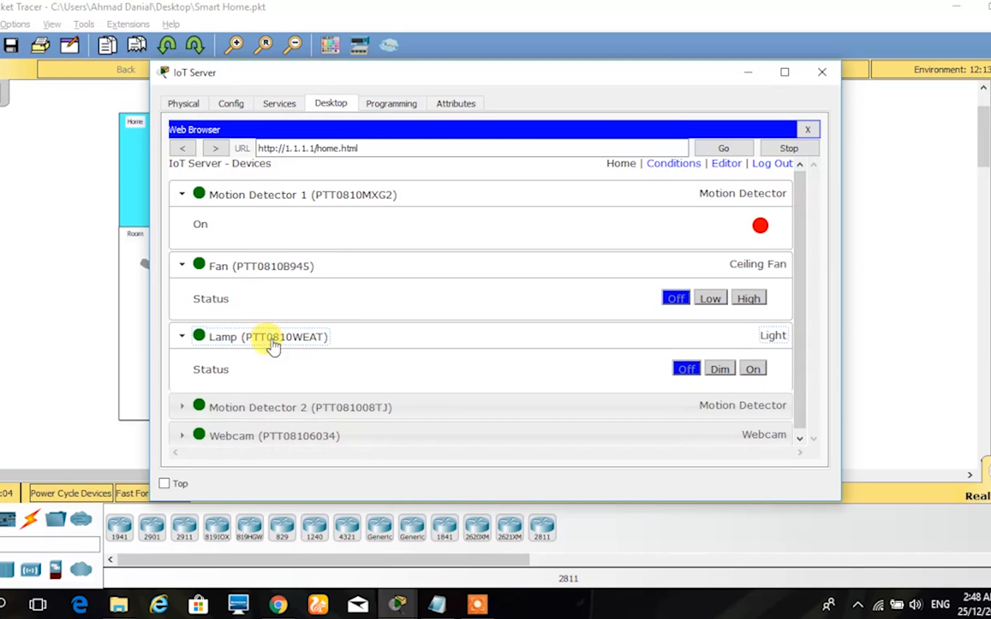
scroll("down", 3)
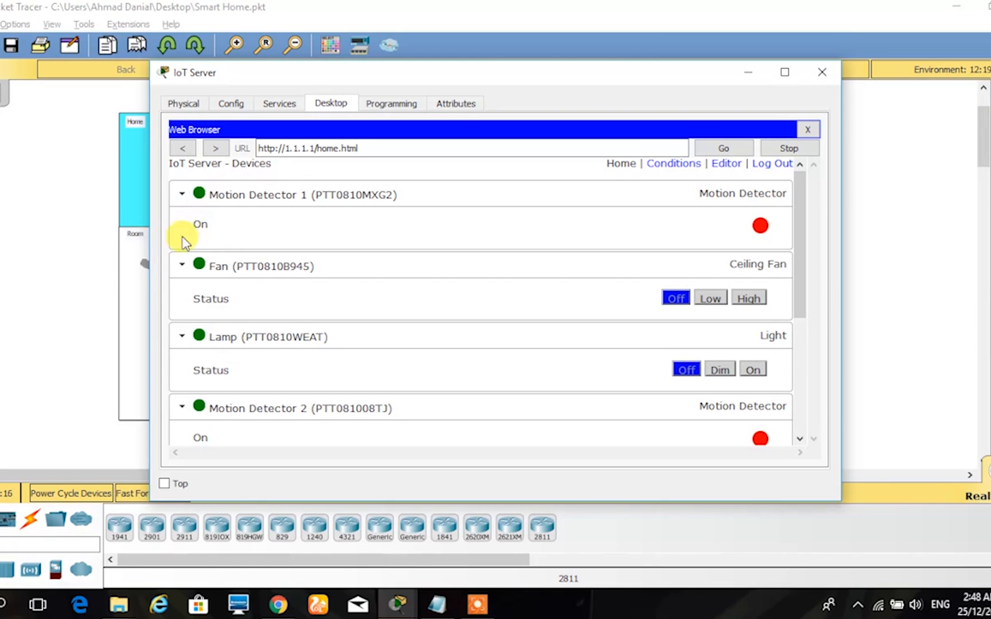
mouse_move(691, 213)
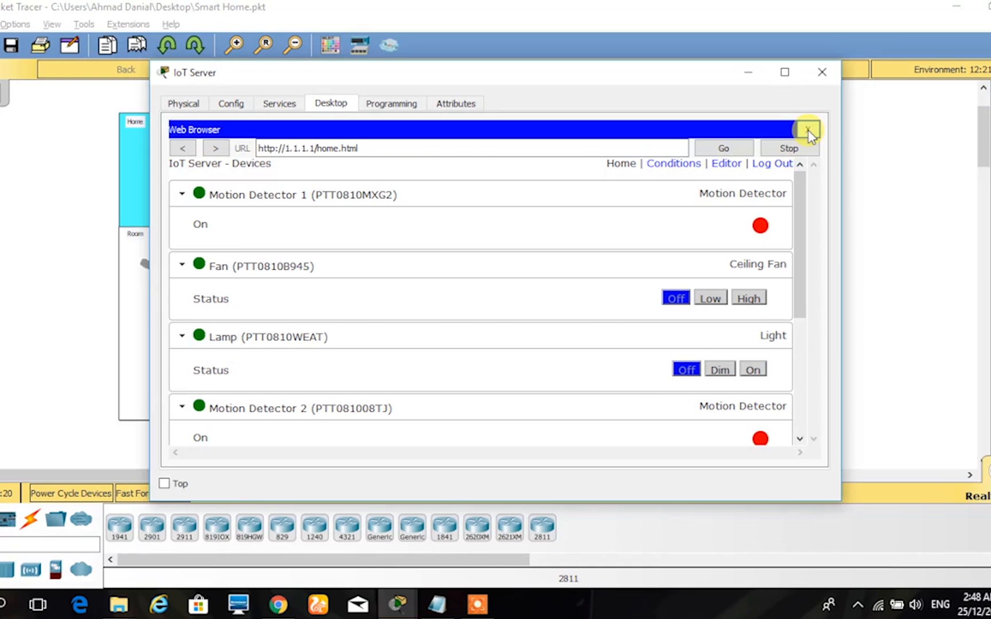
left_click(807, 131)
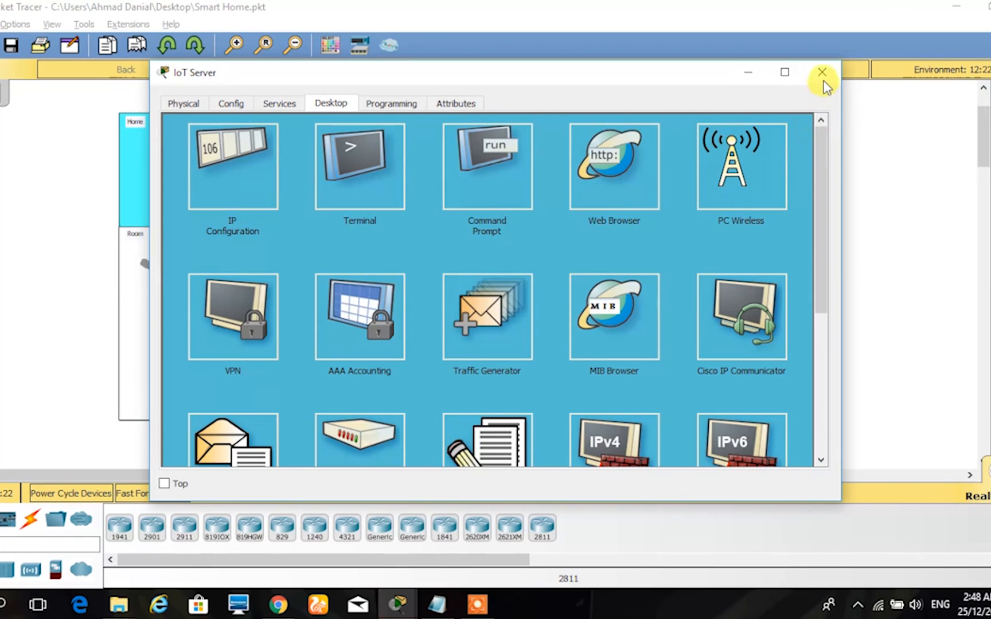
- Reopen the dashboard beside the topology and expand the Webcam entry to show its camera image
left_click(822, 72)
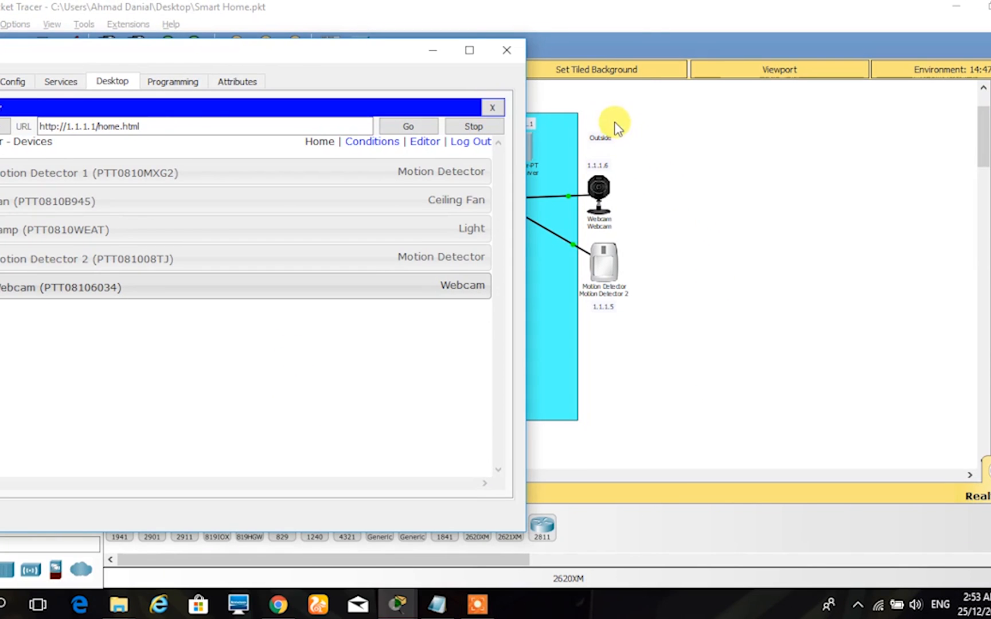
mouse_move(598, 307)
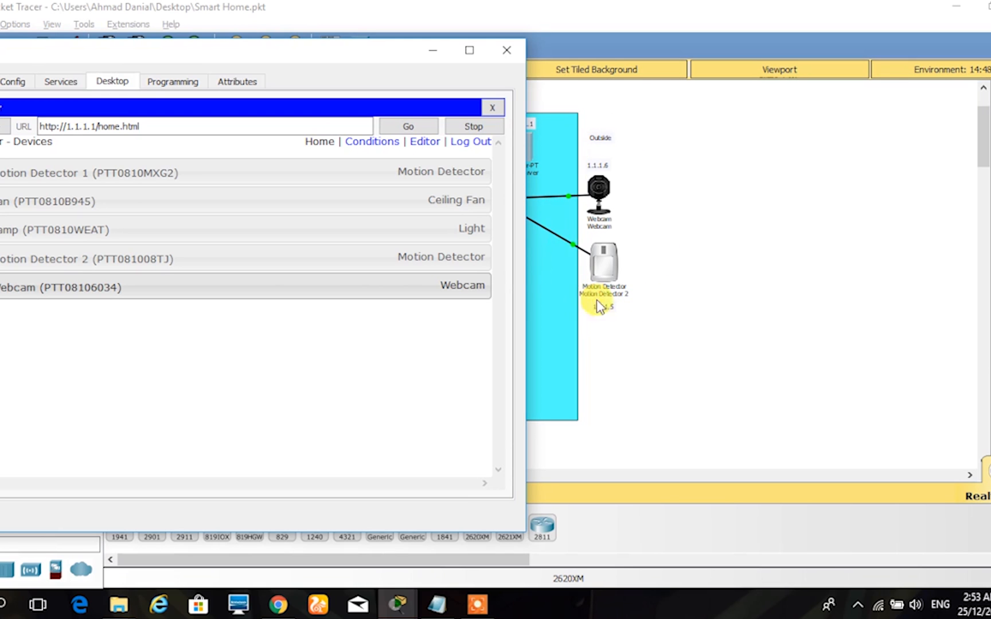
mouse_move(316, 264)
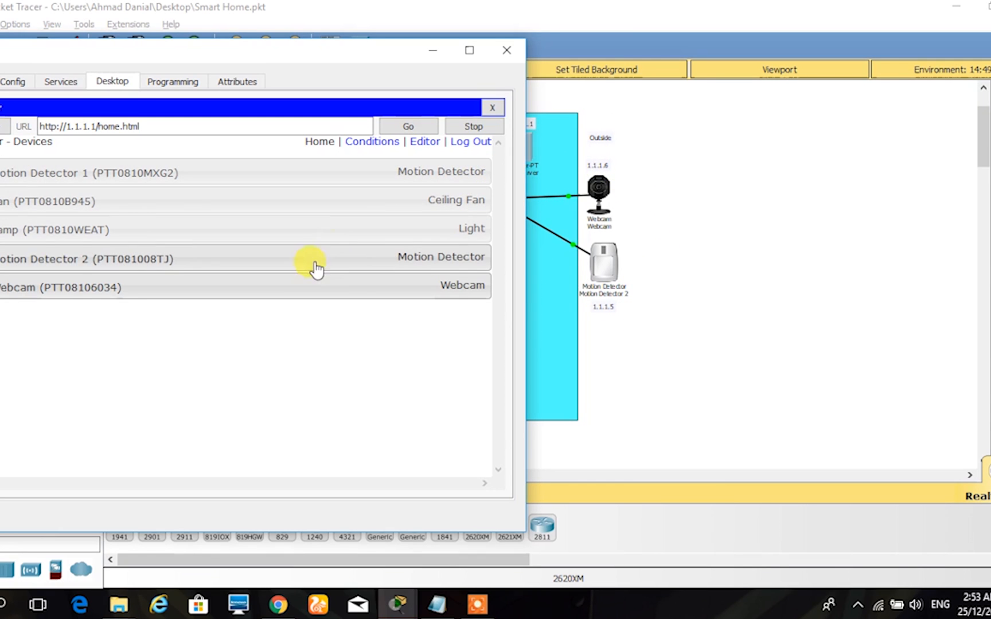
left_click(461, 285)
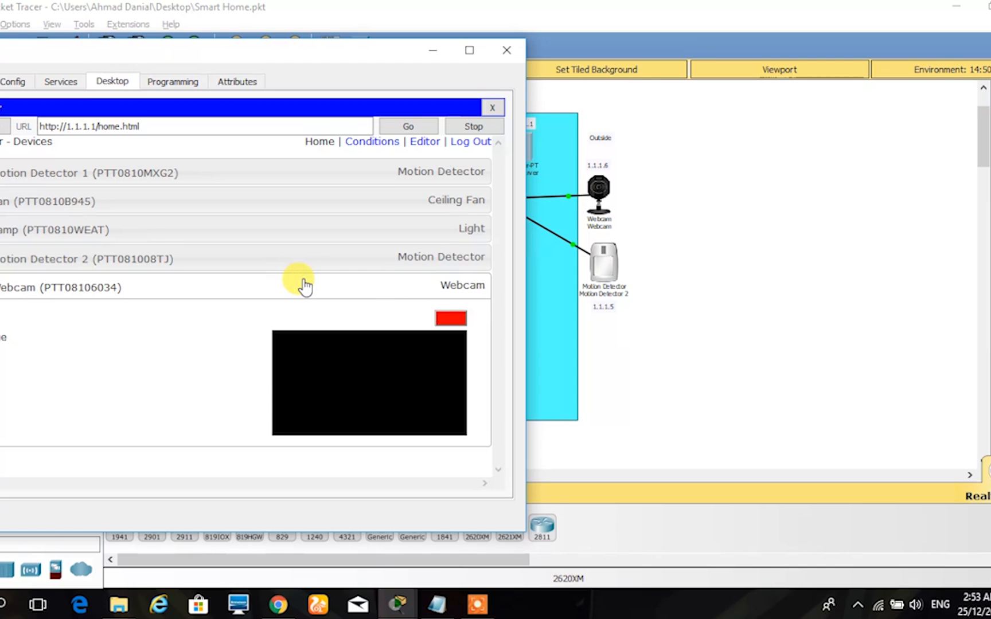
mouse_move(644, 265)
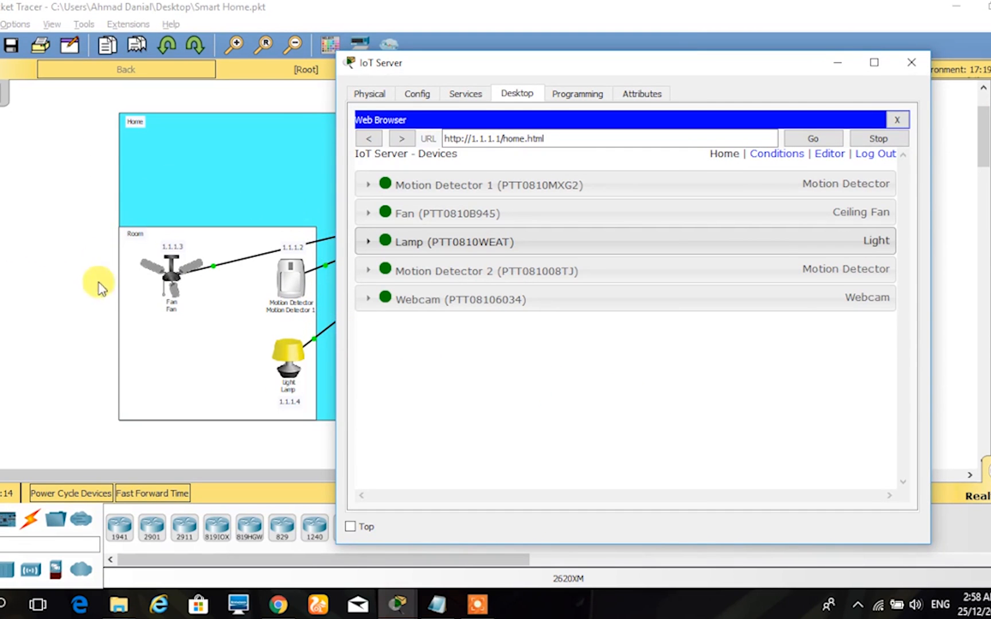
mouse_move(201, 246)
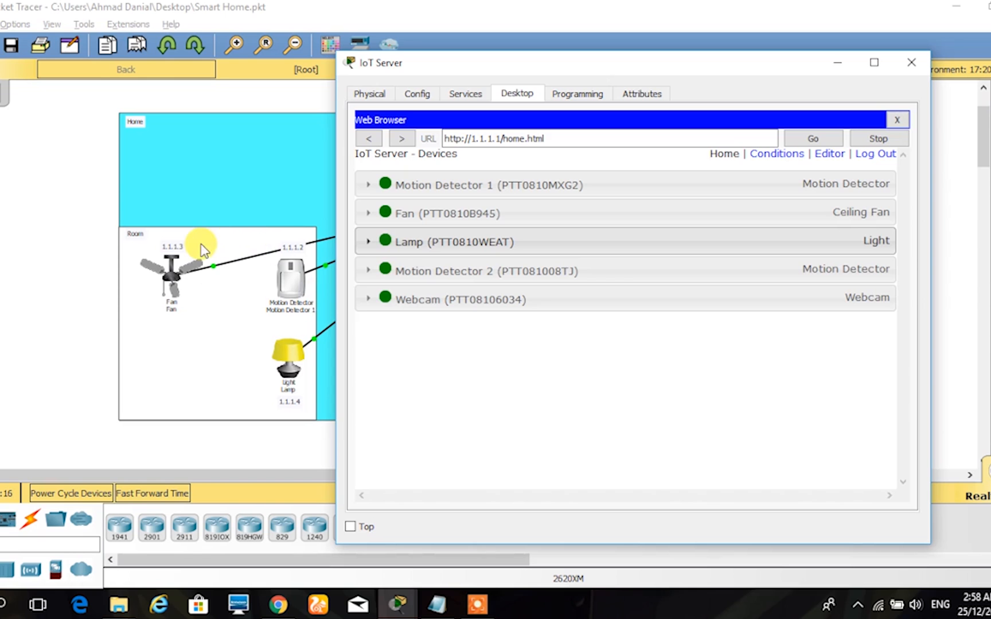
- Expand the Fan and Lamp entries and set the fan to High and the lamp On
left_click(368, 214)
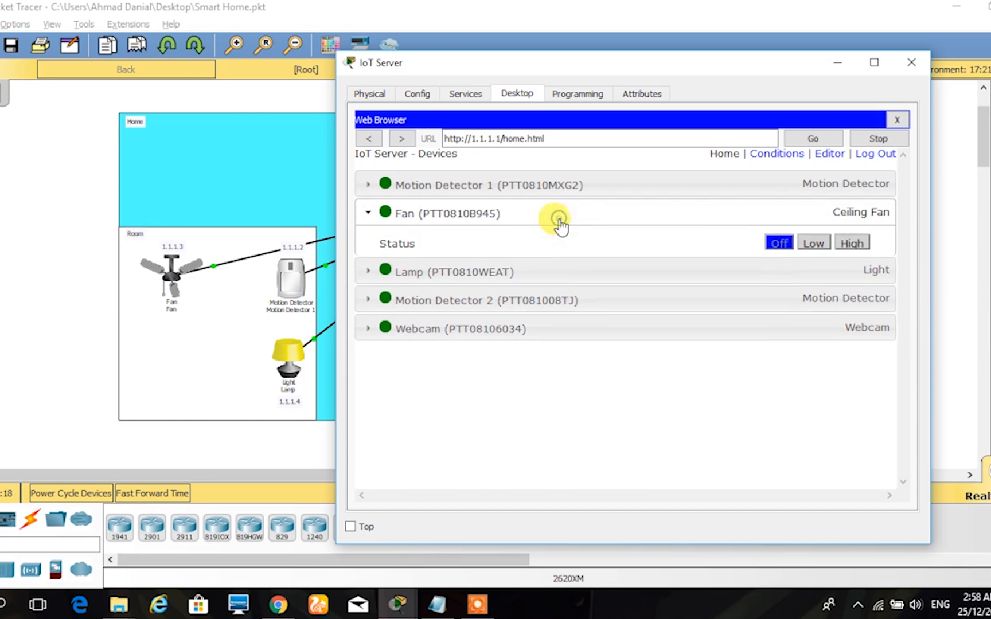
left_click(368, 272)
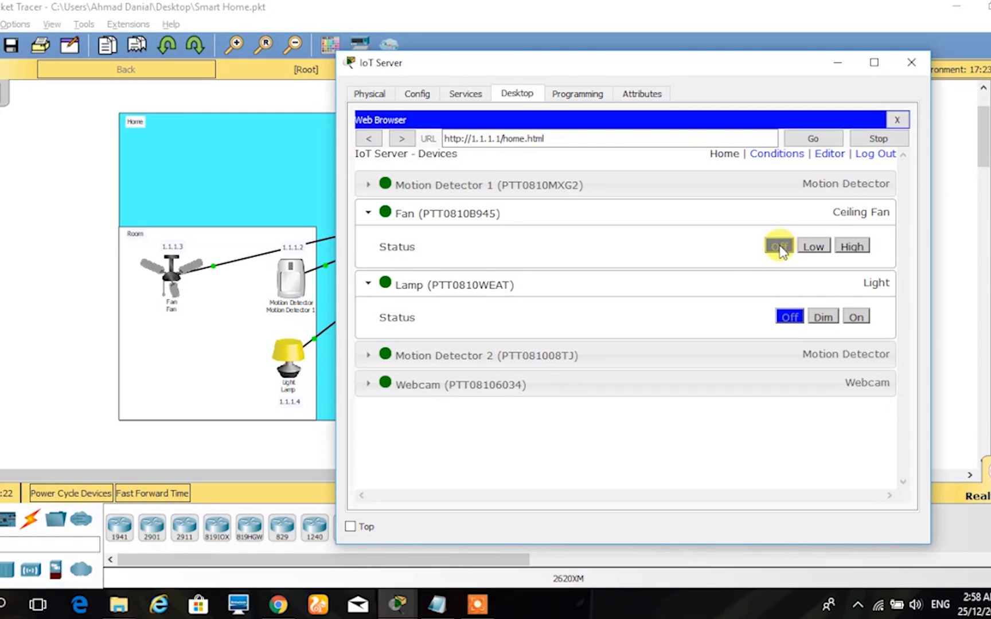
left_click(777, 245)
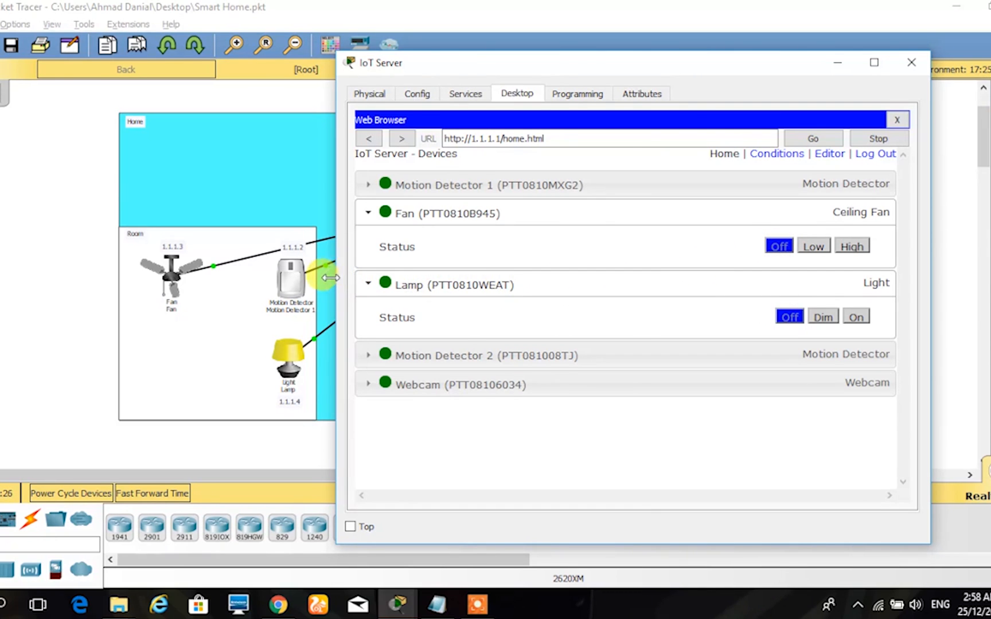
mouse_move(310, 290)
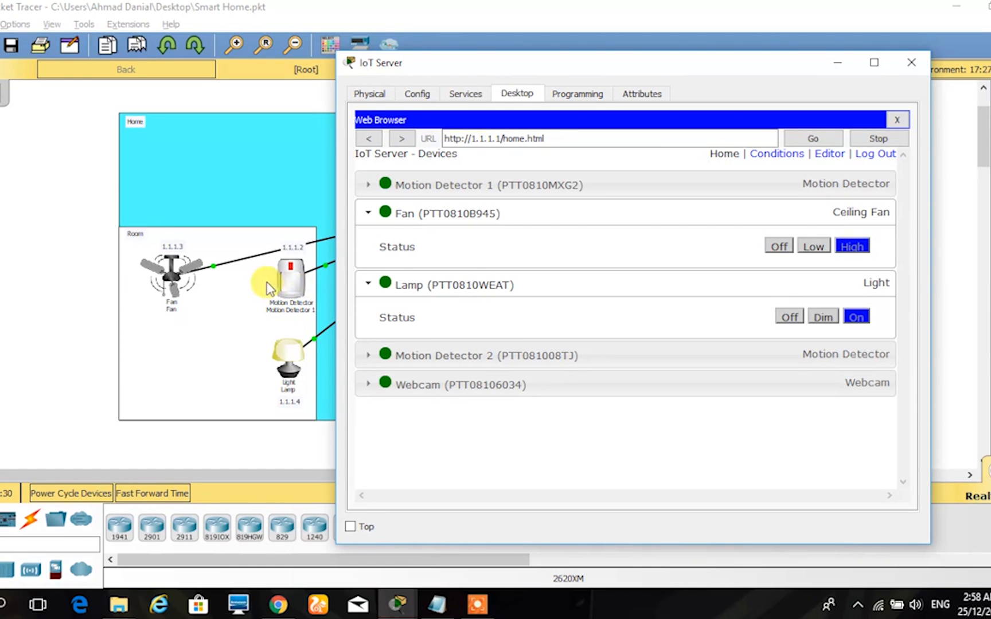
mouse_move(698, 310)
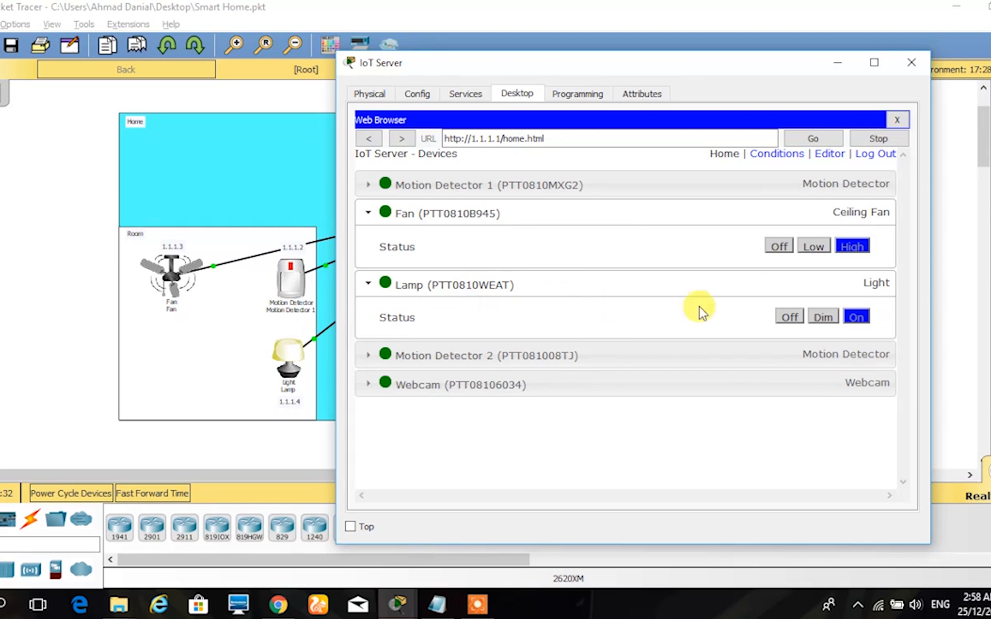